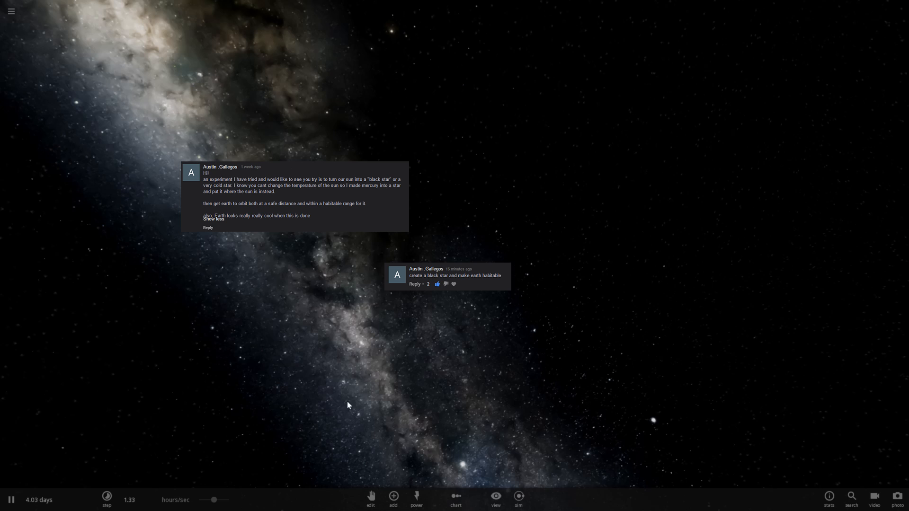
# Add Mercury from the body catalogue and raise its mass to make it a dark star
pyautogui.click(393, 495)
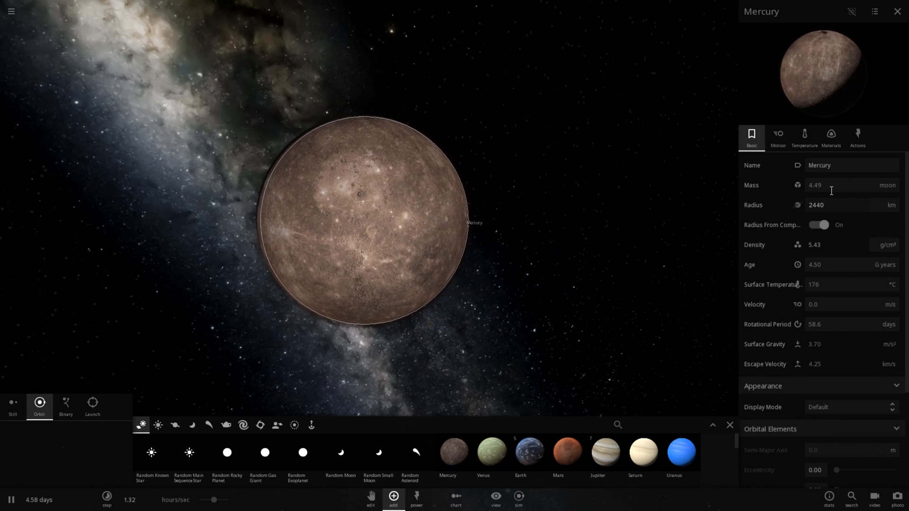
pyautogui.click(886, 185)
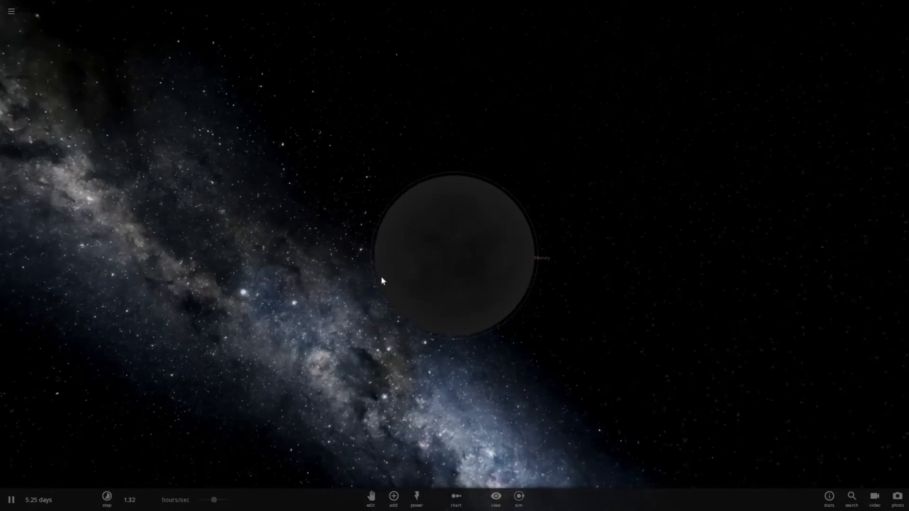
pyautogui.click(455, 255)
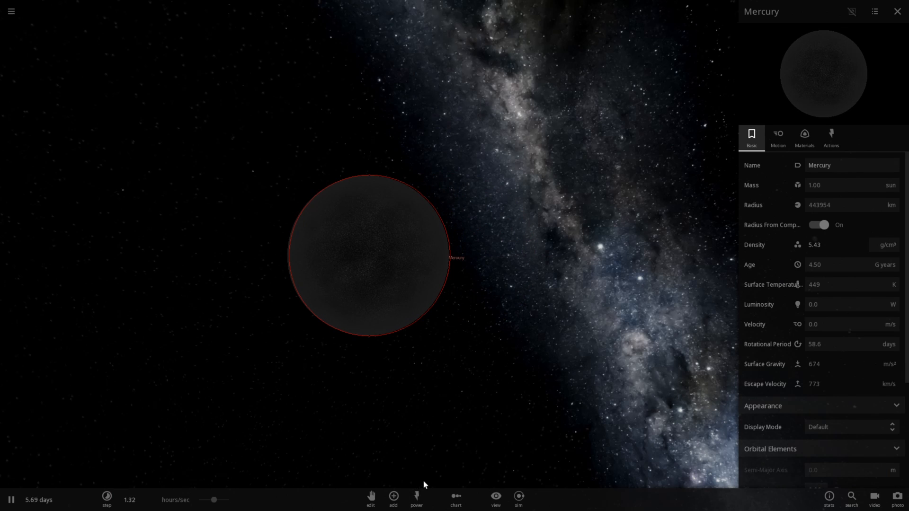
pyautogui.moveTo(495, 340)
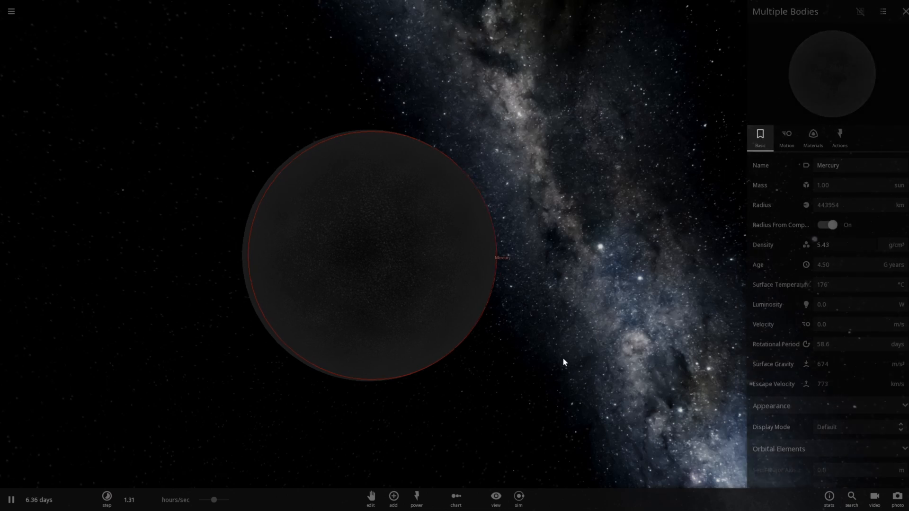
pyautogui.click(392, 496)
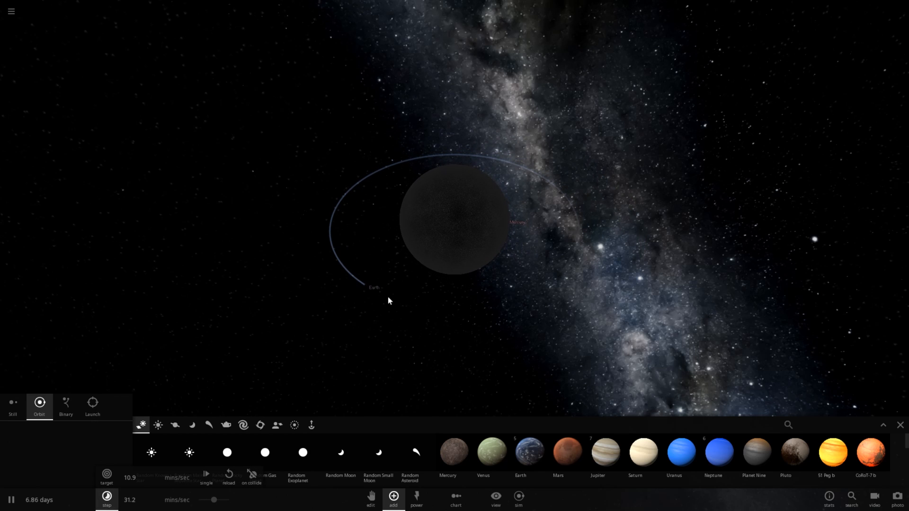
# Place Earth in orbit around the massive Mercury star
pyautogui.click(455, 220)
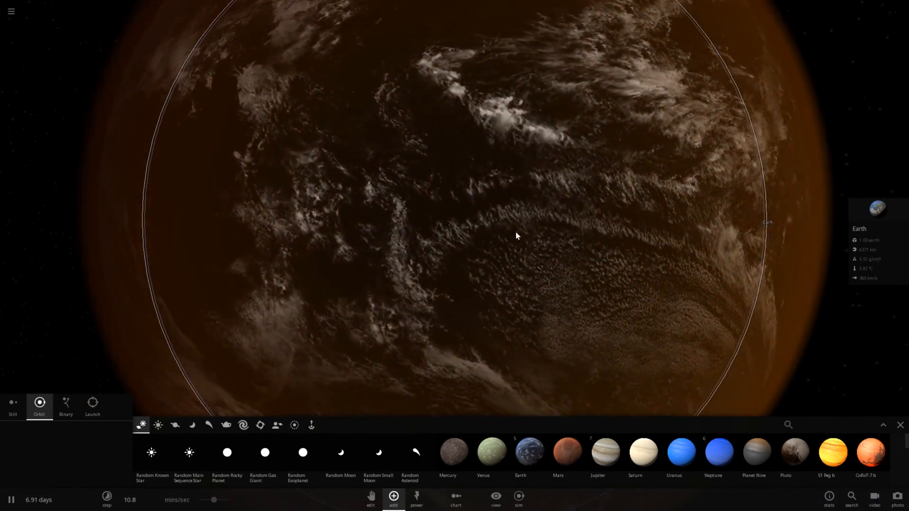
pyautogui.scroll(-3)
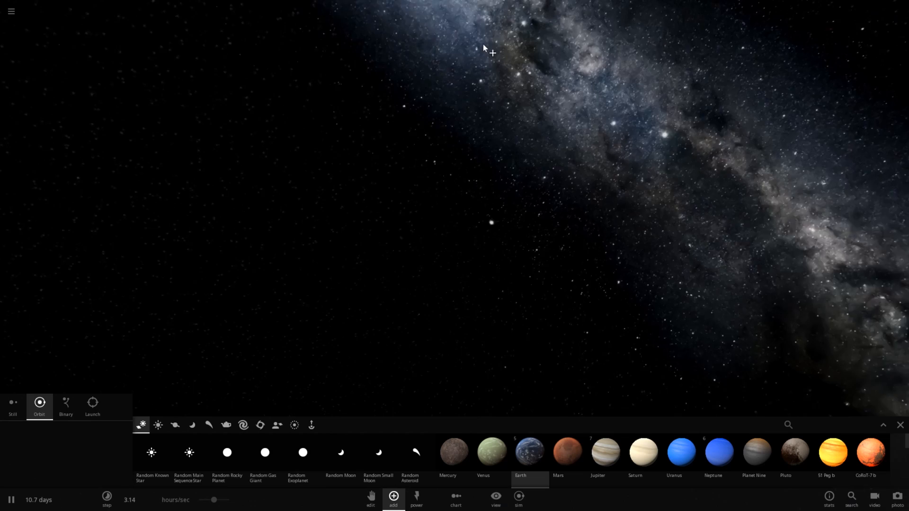
# Reset to a new empty simulation and place Mercury in the empty space
pyautogui.click(10, 10)
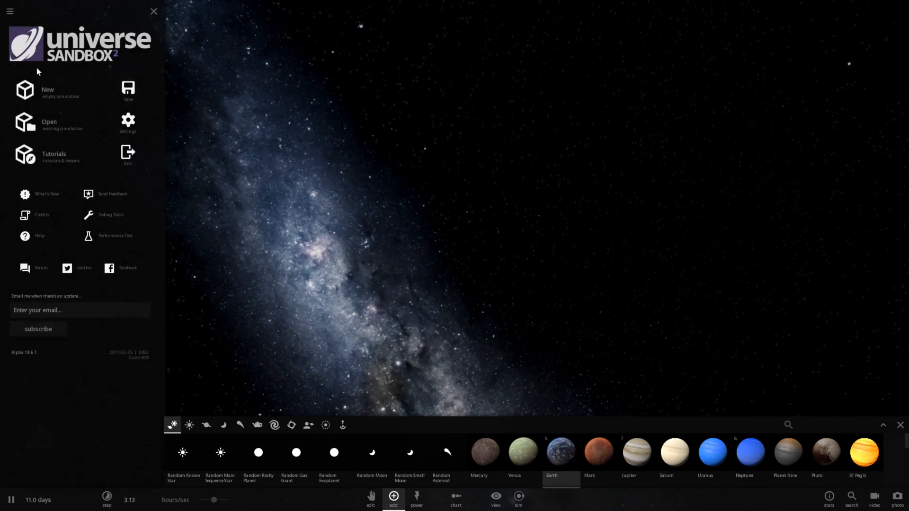
pyautogui.click(416, 497)
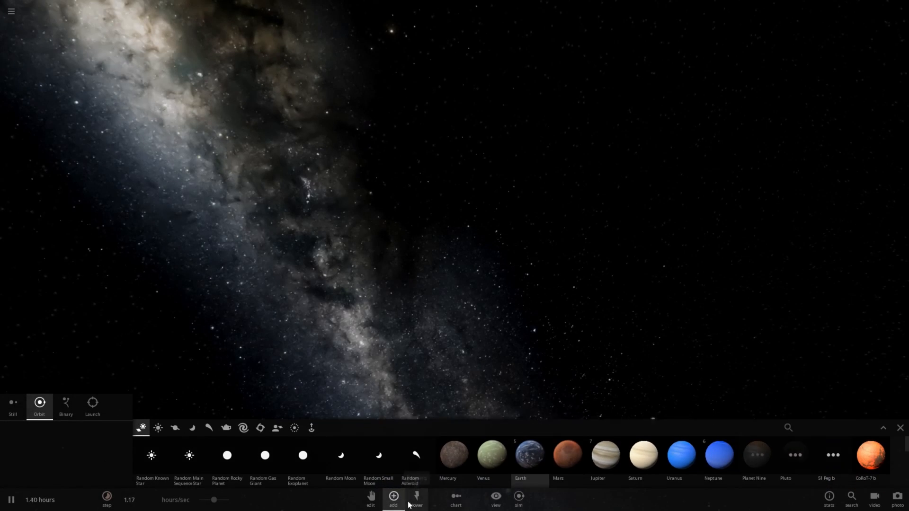
pyautogui.click(454, 454)
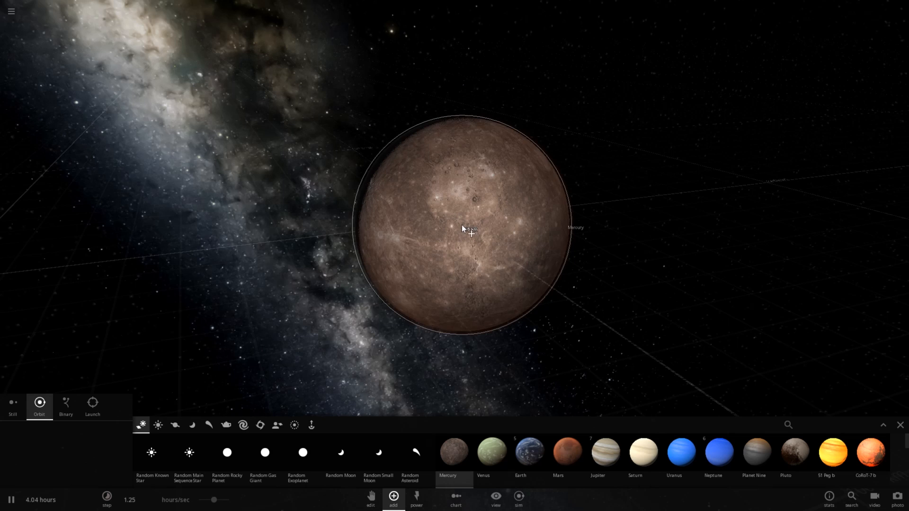
pyautogui.click(460, 228)
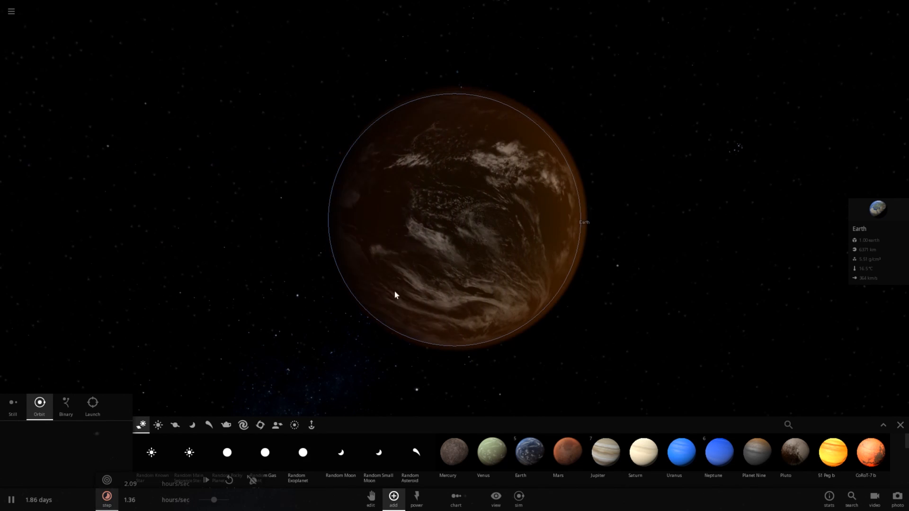
# Zoom out to watch Earth's wide orbit around Mercury beyond the fragment ring
pyautogui.scroll(-3)
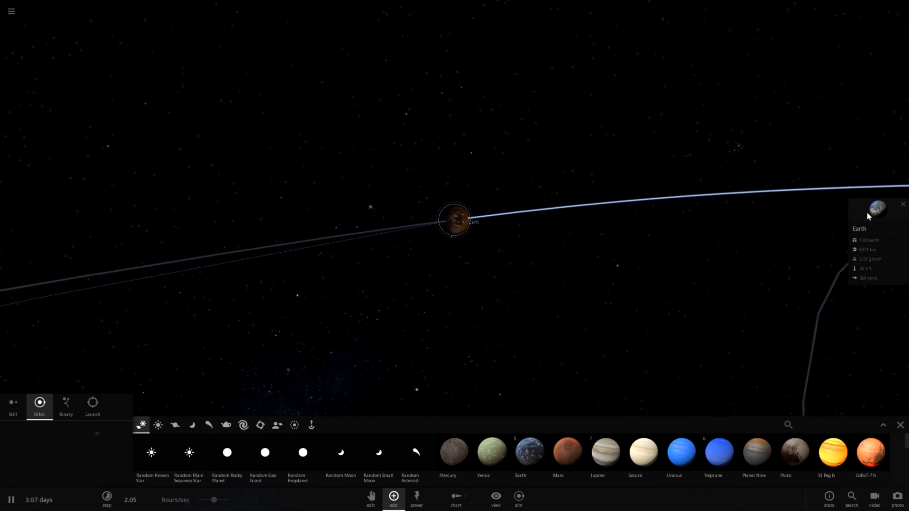
pyautogui.click(874, 209)
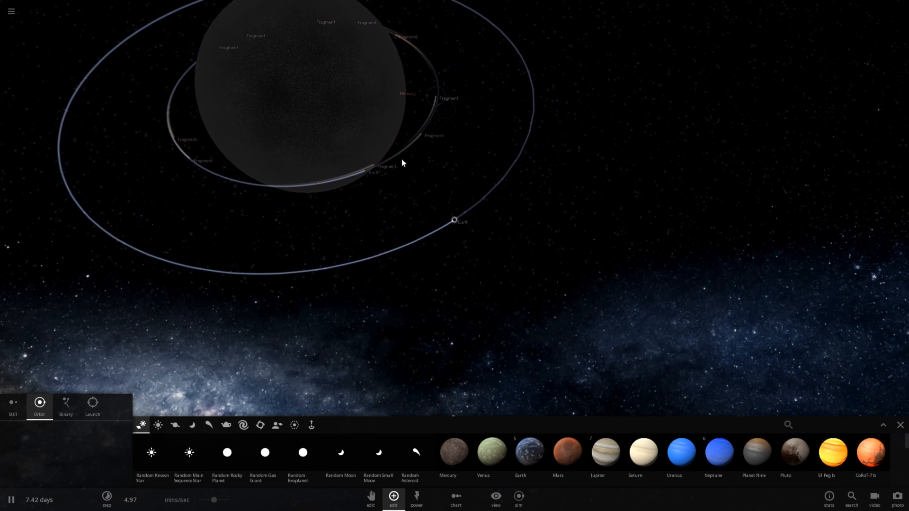
pyautogui.click(454, 220)
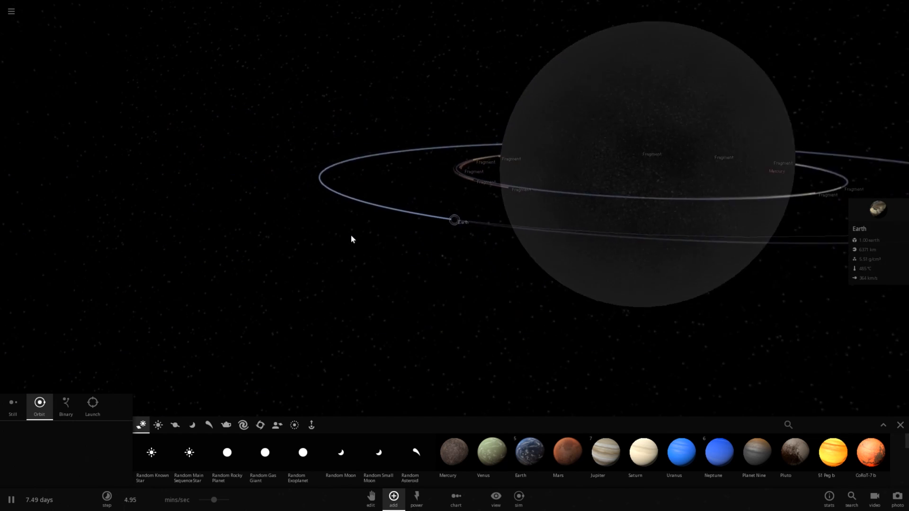
pyautogui.scroll(-3)
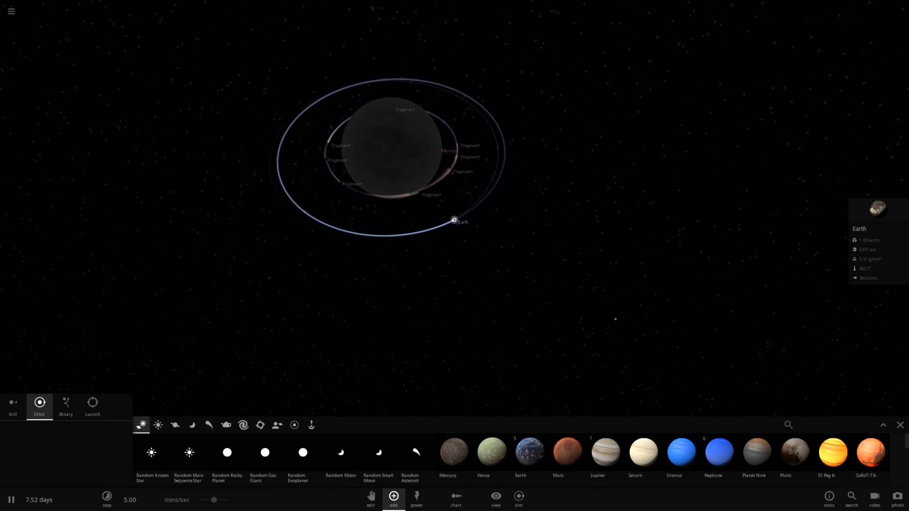
# Show the main menu and Earth's properties, including semi-major axis and velocity
pyautogui.click(10, 10)
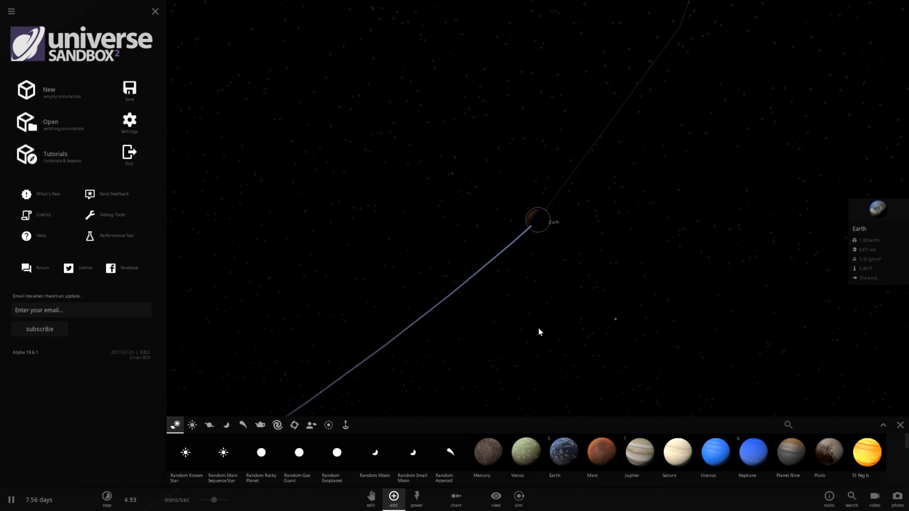
pyautogui.scroll(3)
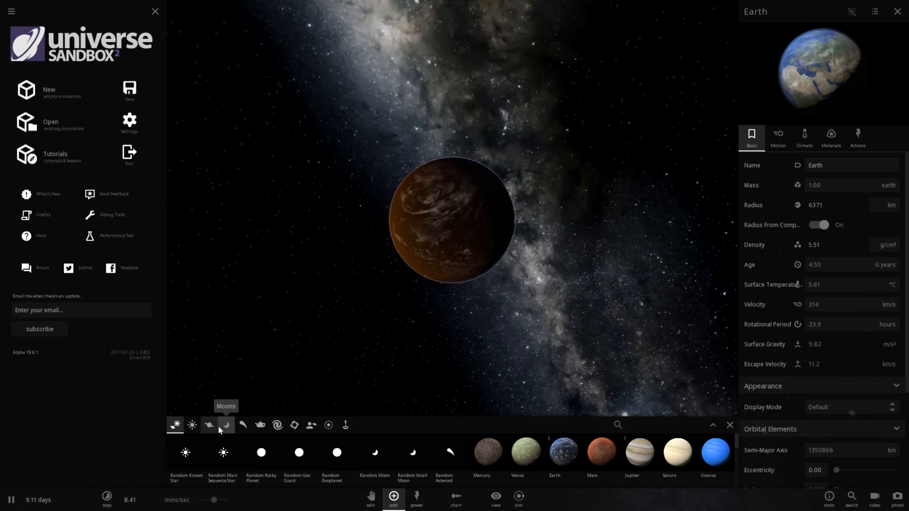
# Switch the Add catalogue to the Moons category
pyautogui.click(209, 425)
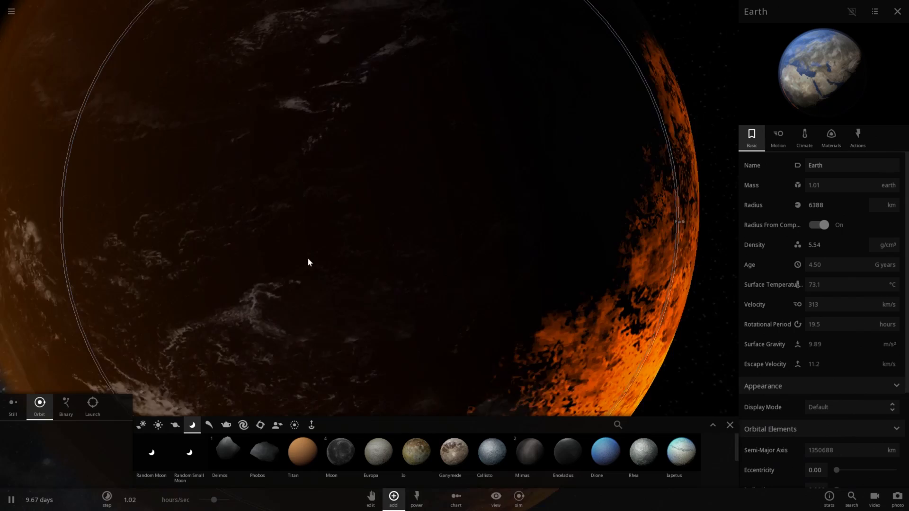
pyautogui.scroll(-3)
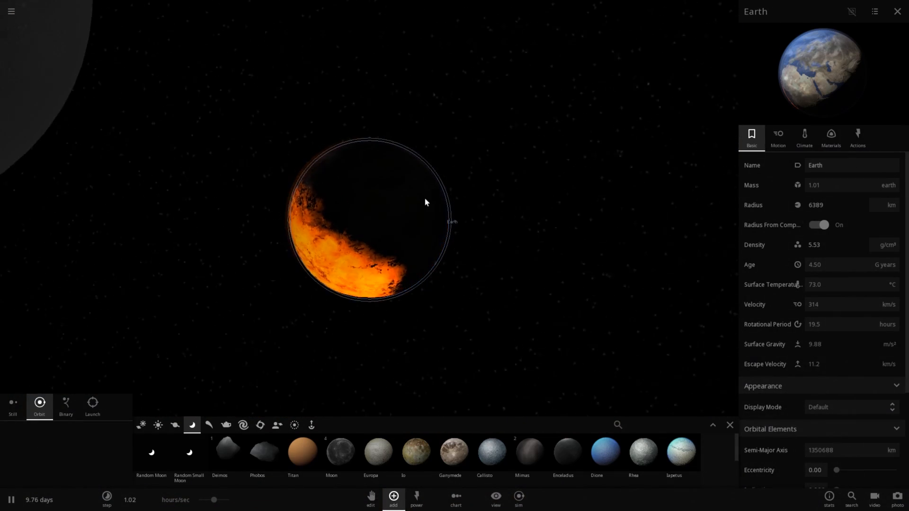